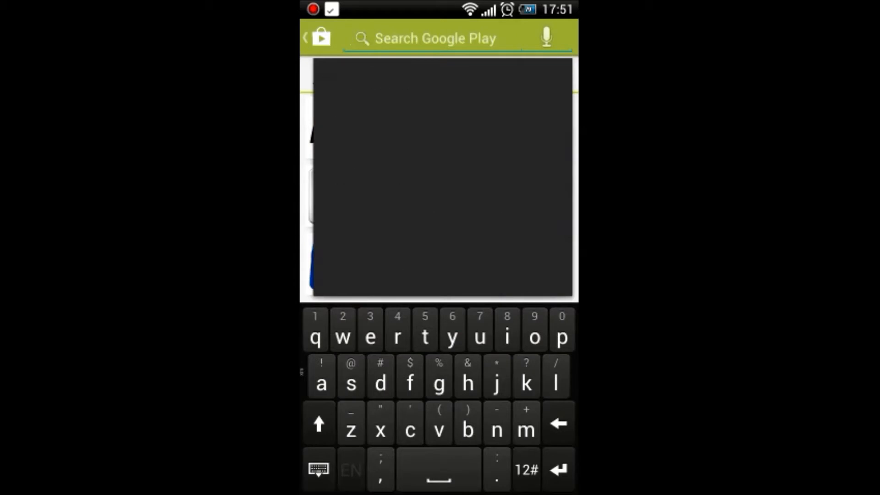
Search Play Store for 'rediffmail' and install Rediffmail NG, accepting its permissions.
{"action": "key", "text": "enter"}
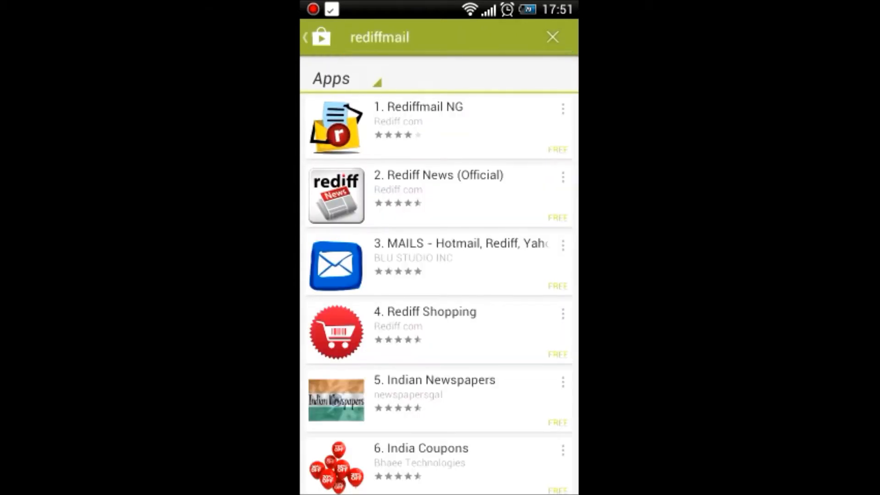
{"action": "left_click", "coordinate": [552, 37]}
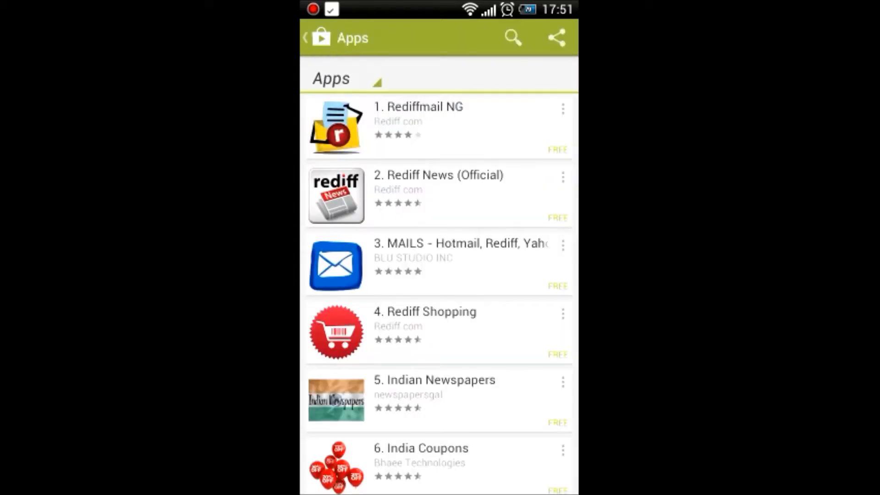
{"action": "left_click", "coordinate": [418, 121]}
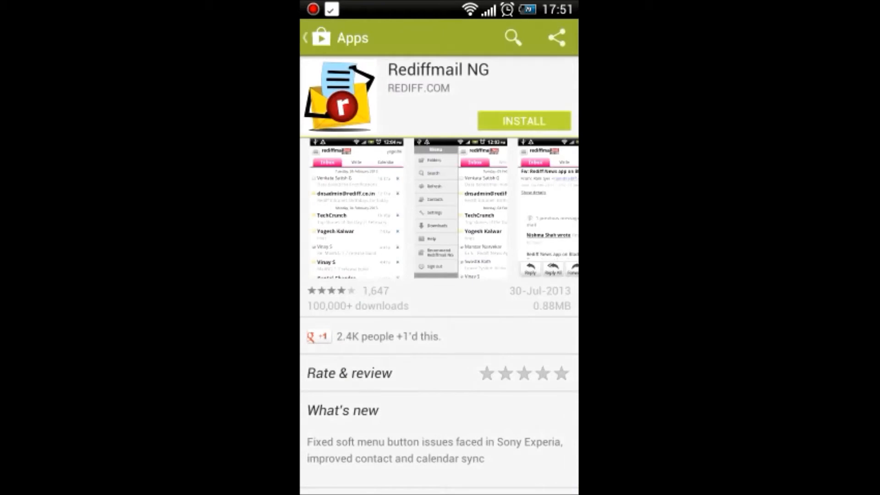
{"action": "left_click", "coordinate": [522, 121]}
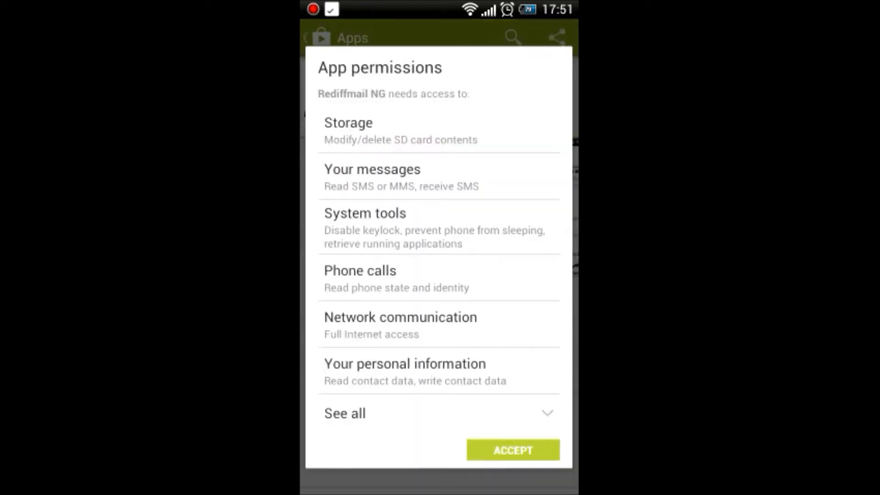
{"action": "left_click", "coordinate": [511, 450]}
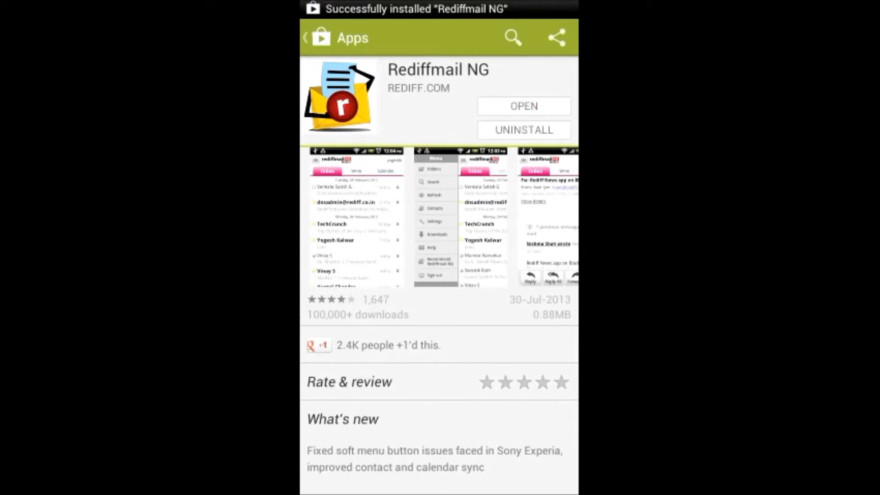
Launch Rediffmail NG and accept its license agreement to reach the sign-in screen.
{"action": "left_click", "coordinate": [524, 106]}
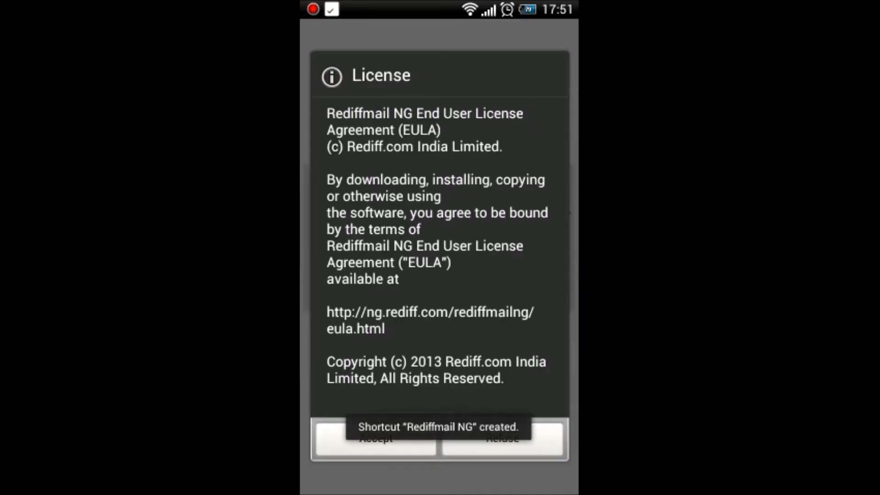
{"action": "left_click", "coordinate": [375, 438]}
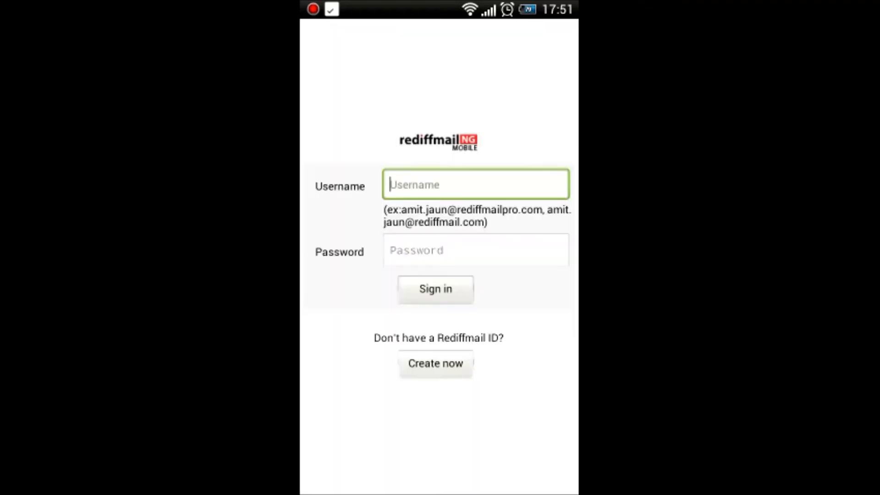
Enter the account username and password and sign in to the mailbox.
{"action": "left_click", "coordinate": [475, 184]}
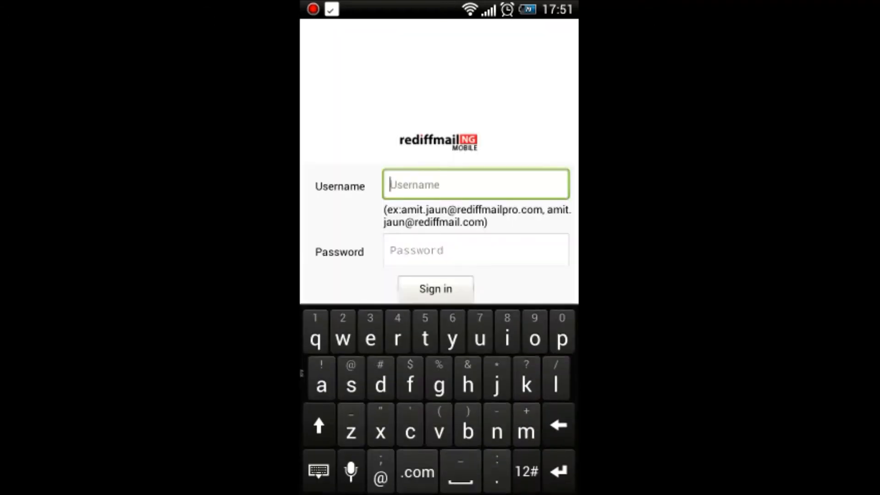
{"action": "type", "text": "avinashmkb"}
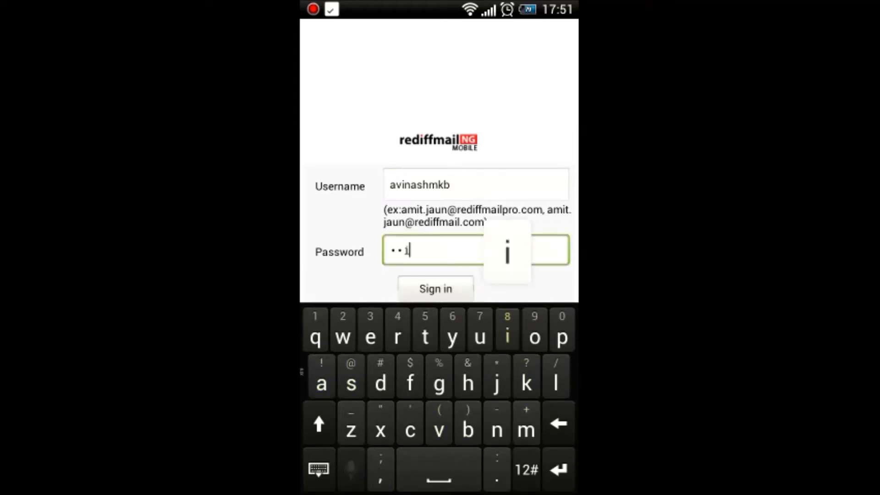
{"action": "type", "text": "h"}
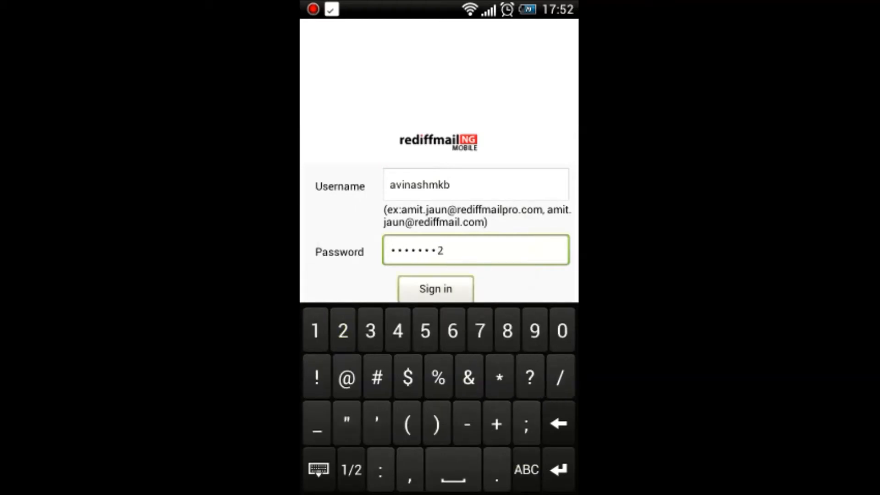
{"action": "left_click", "coordinate": [434, 288]}
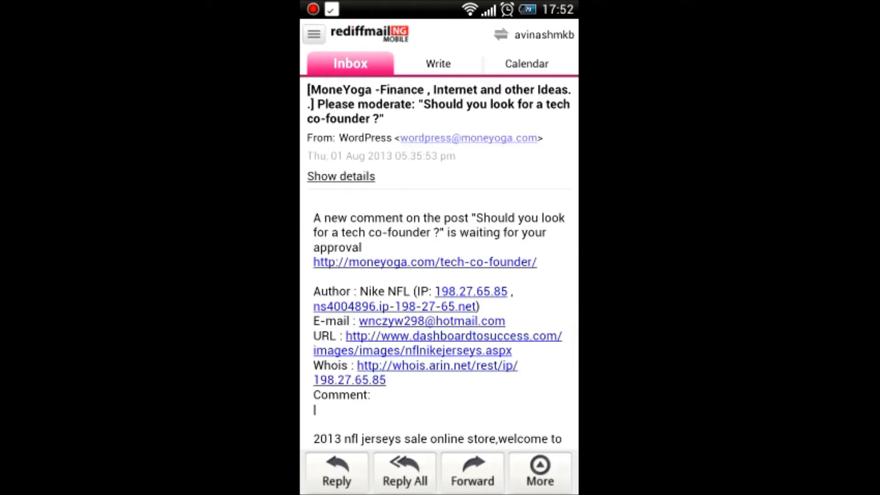
{"action": "left_click", "coordinate": [439, 63]}
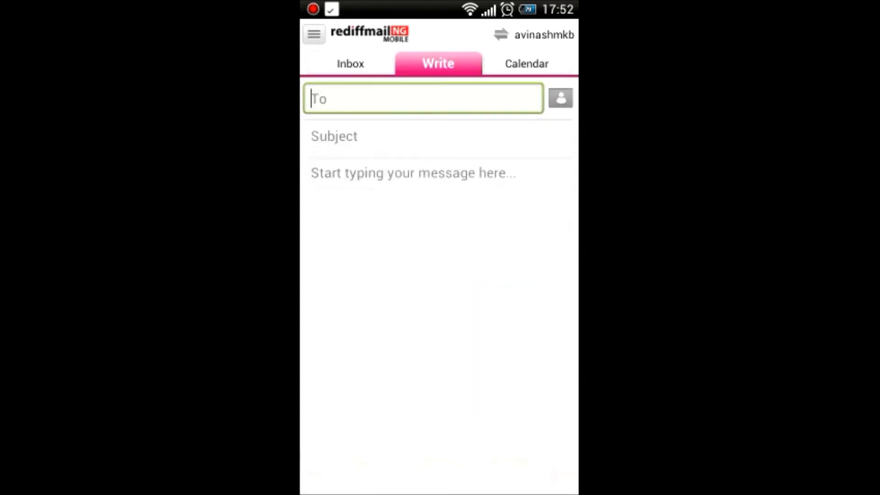
{"action": "left_click", "coordinate": [423, 99]}
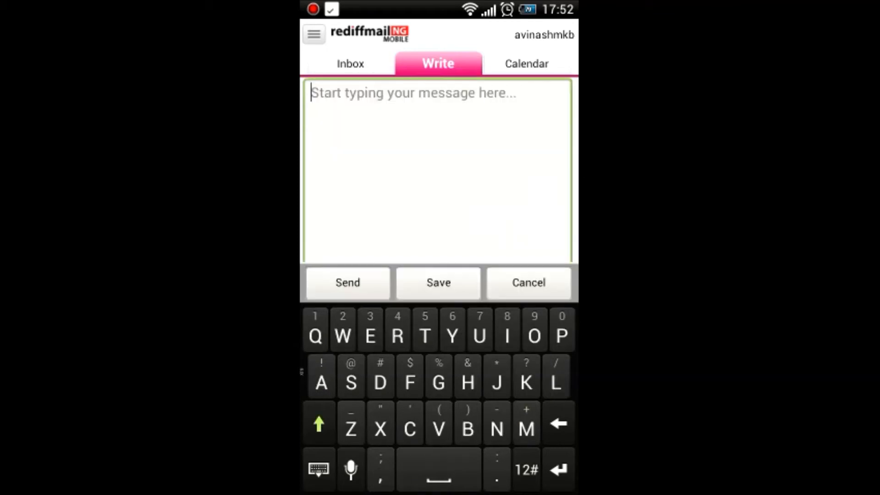
{"action": "type", "text": "Gghhj"}
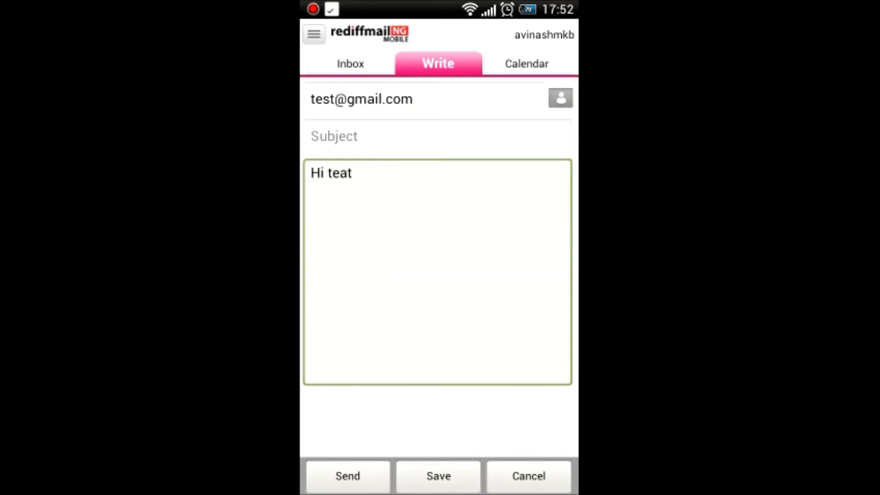
Send the email, confirming the missing subject, then switch to the Calendar view.
{"action": "left_click", "coordinate": [347, 476]}
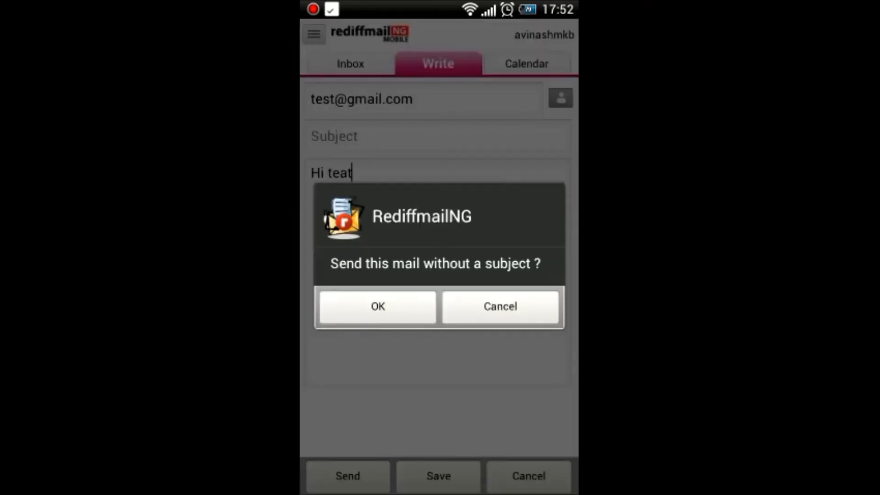
{"action": "left_click", "coordinate": [377, 307]}
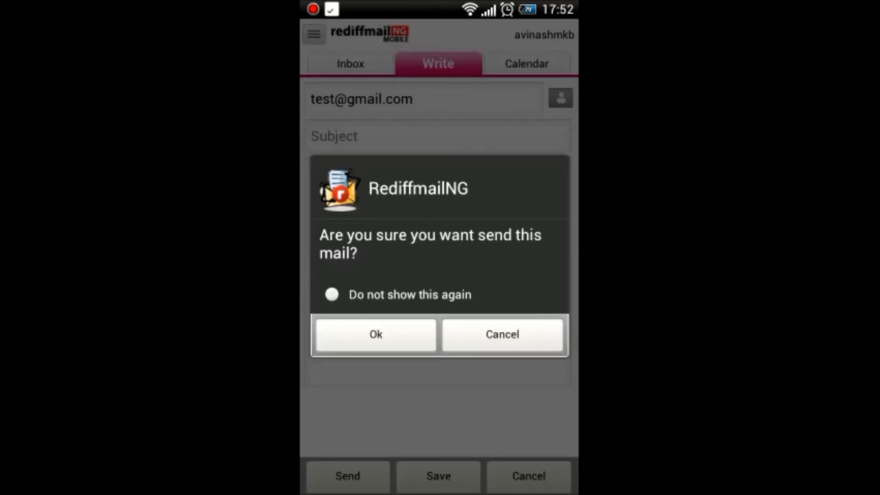
{"action": "left_click", "coordinate": [375, 333]}
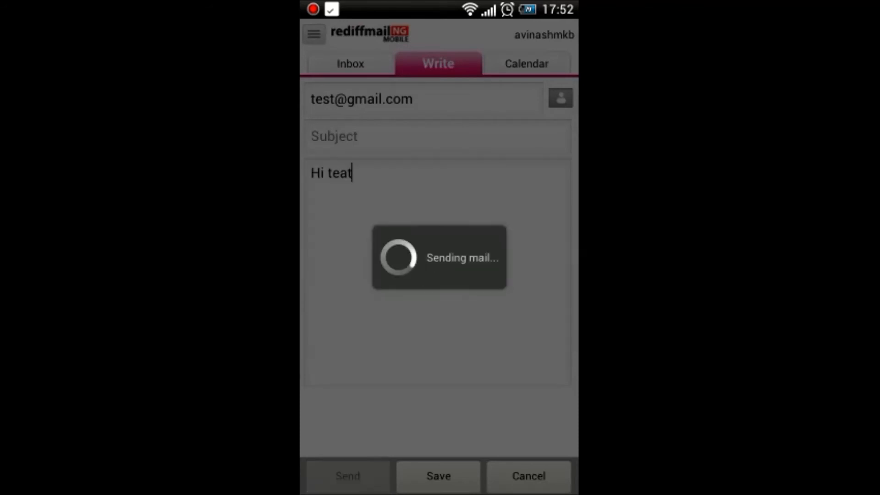
{"action": "left_click", "coordinate": [348, 476]}
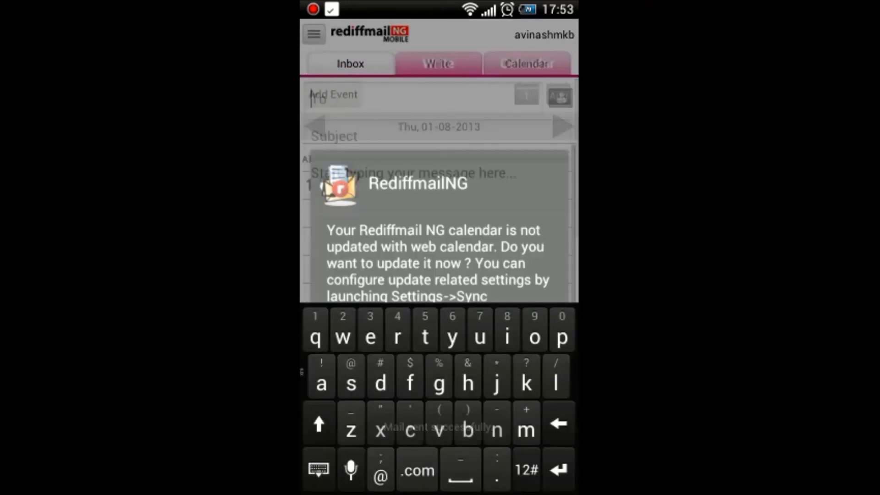
Dismiss the sync prompt and browse the calendar day view for 1 August 2013.
{"action": "left_click", "coordinate": [526, 64]}
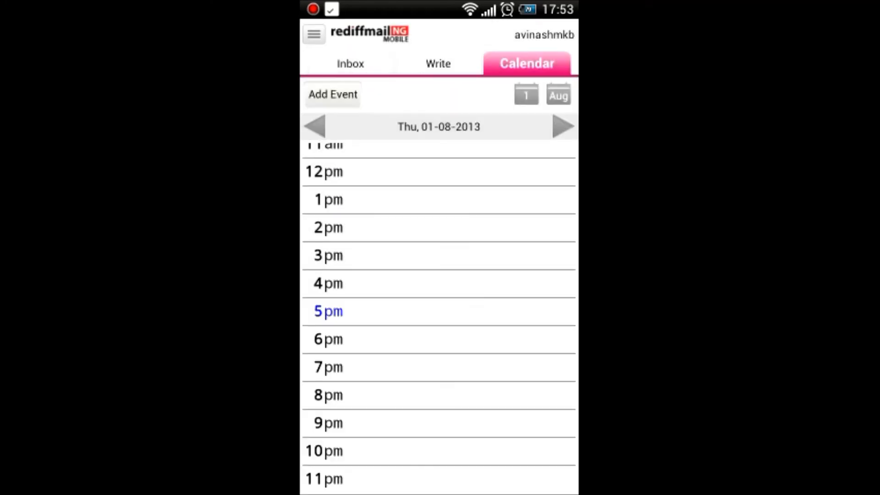
{"action": "left_click", "coordinate": [332, 95]}
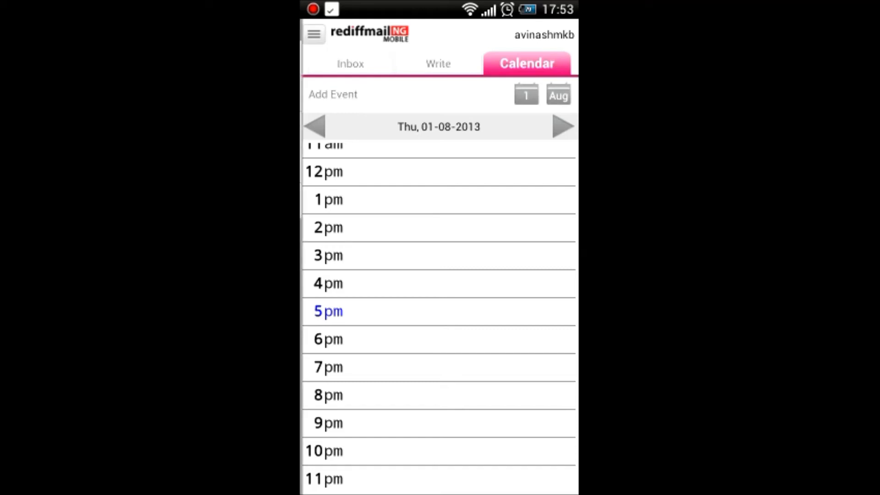
{"action": "left_click", "coordinate": [313, 34]}
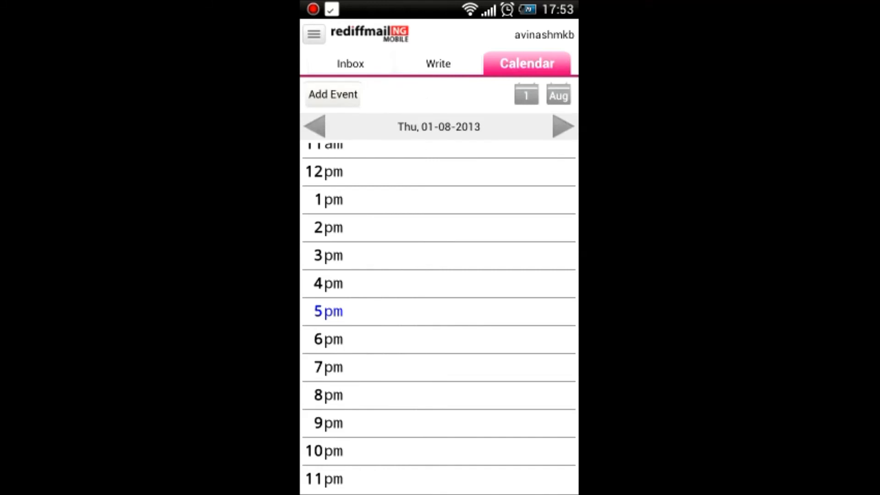
{"action": "left_click", "coordinate": [313, 33]}
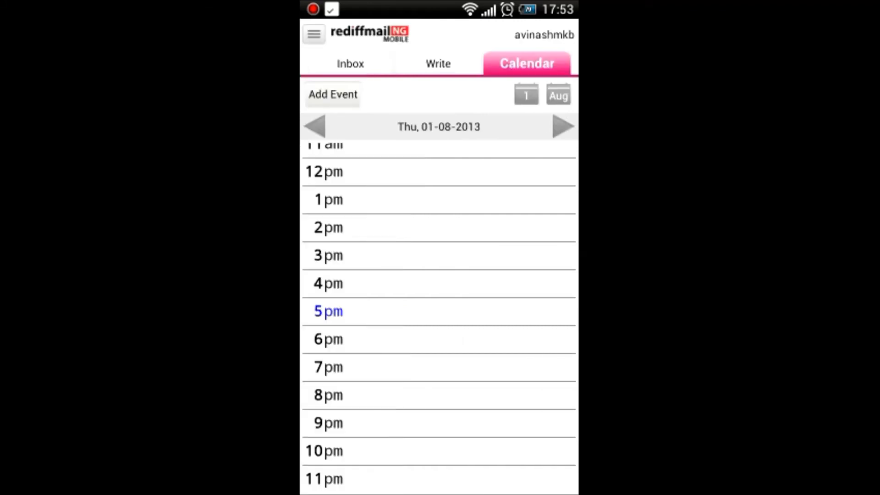
Return to the inbox and open the app's main menu.
{"action": "left_click", "coordinate": [350, 64]}
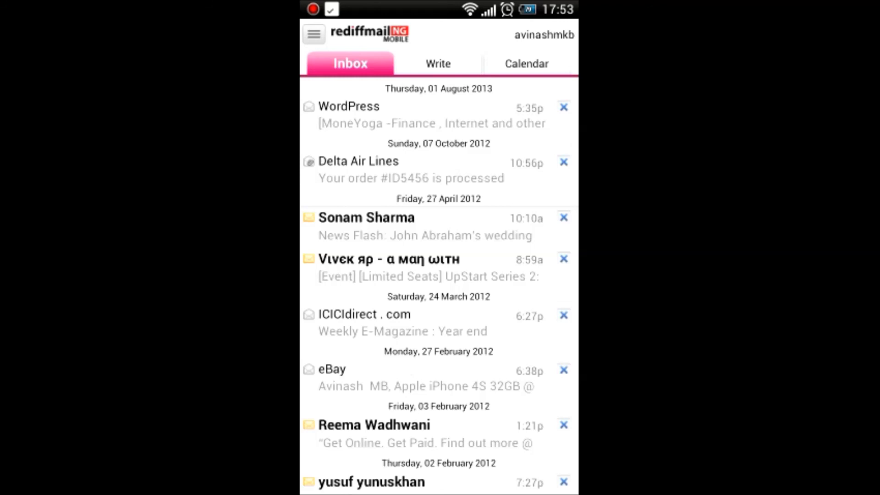
{"action": "left_click", "coordinate": [313, 34]}
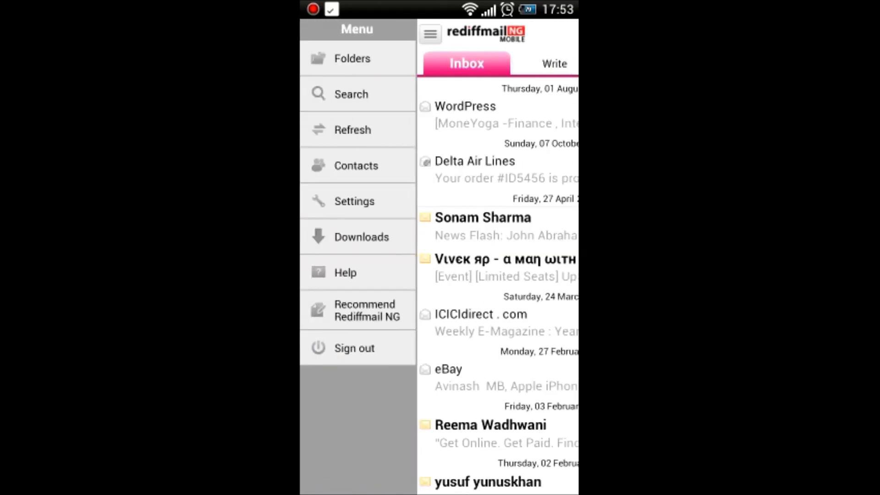